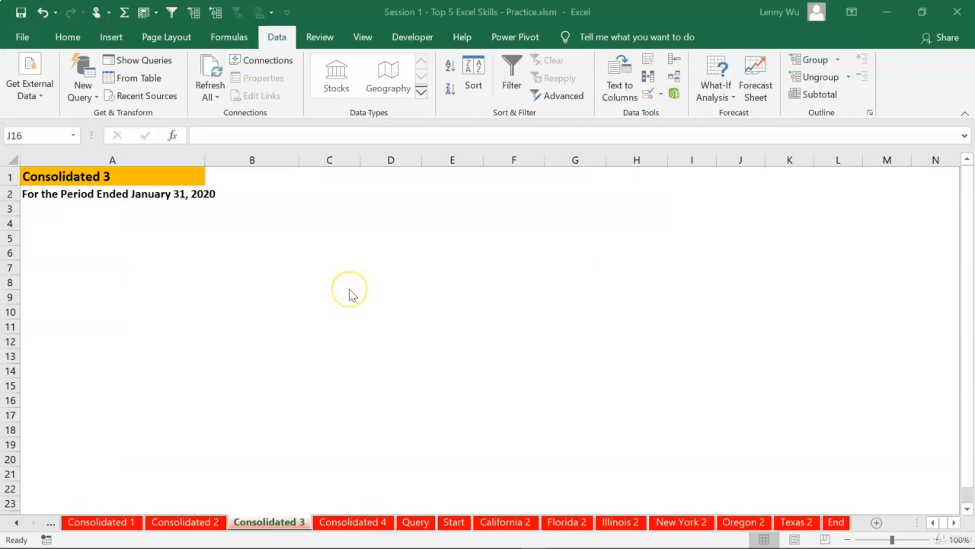
{"action": "mouse_move", "coordinate": [351, 294]}
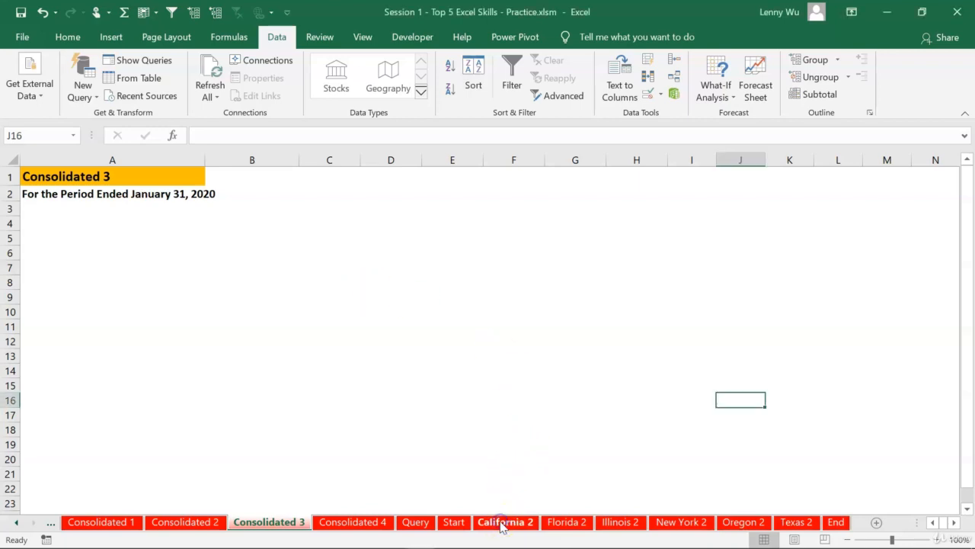
- View the California 2 income statement, ending in net income of 3,669,730
{"action": "left_click", "coordinate": [505, 522]}
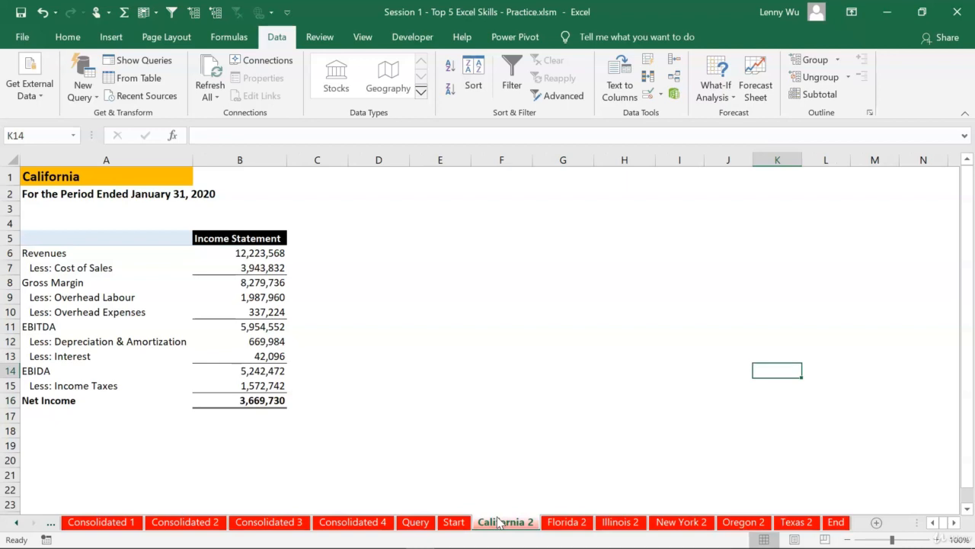
{"action": "mouse_move", "coordinate": [567, 522]}
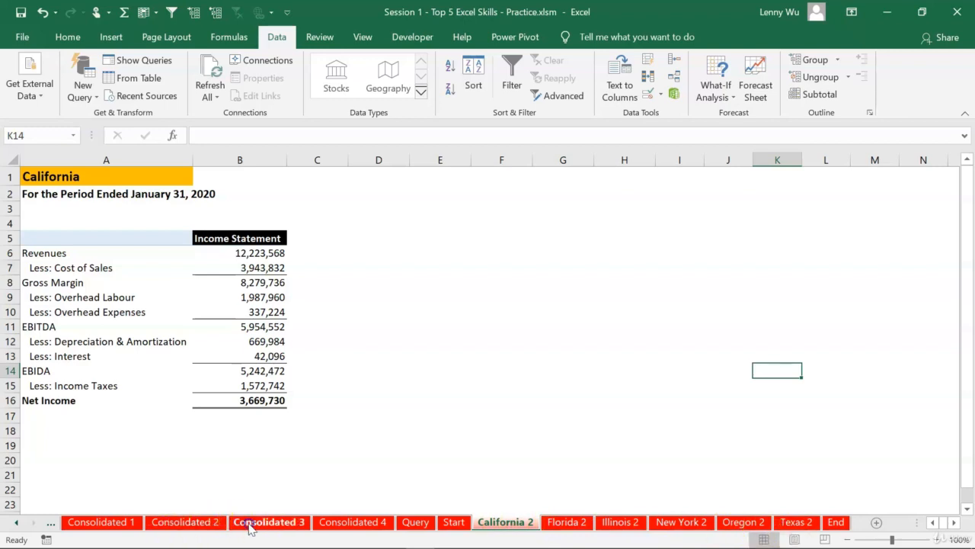
- Return to the Consolidated 3 sheet with its January 31, 2020 heading
{"action": "left_click", "coordinate": [269, 522]}
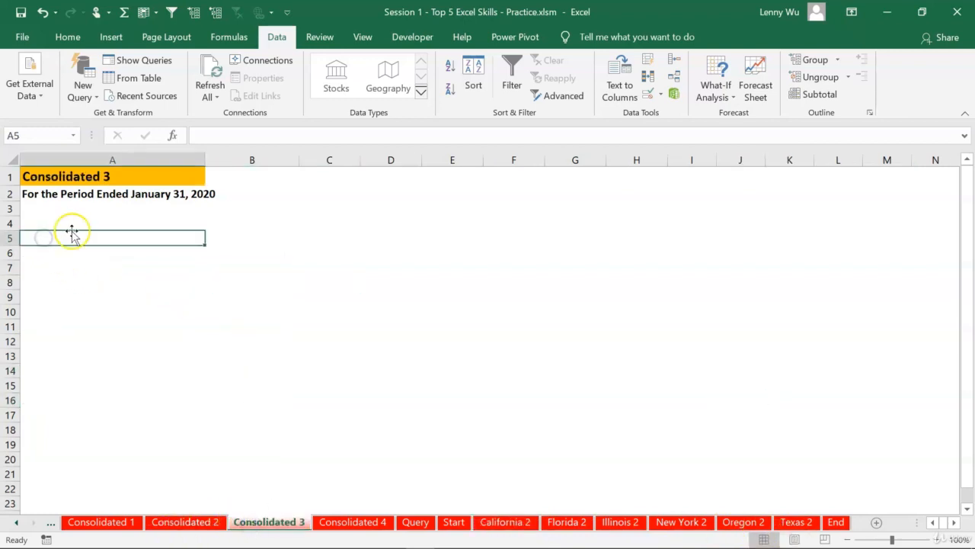
{"action": "mouse_move", "coordinate": [209, 224]}
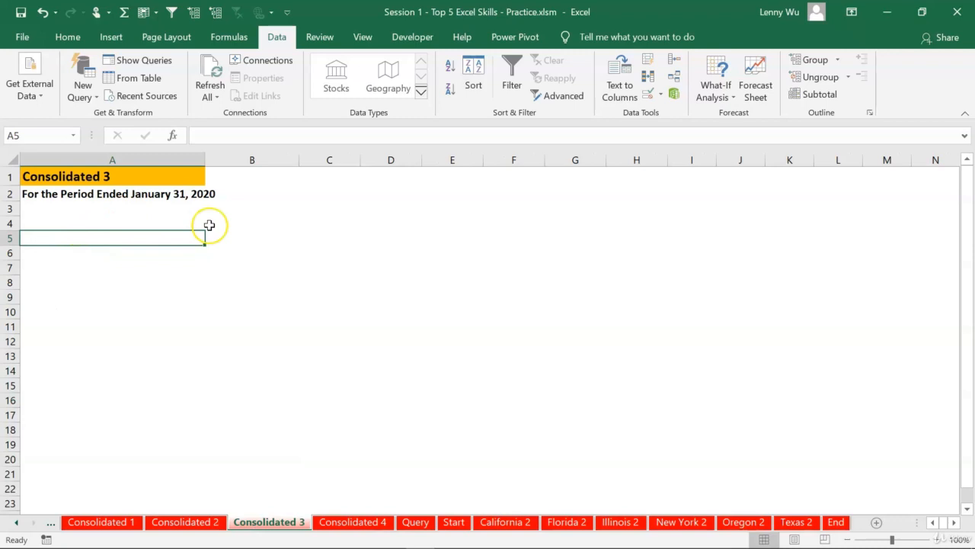
{"action": "mouse_move", "coordinate": [535, 491]}
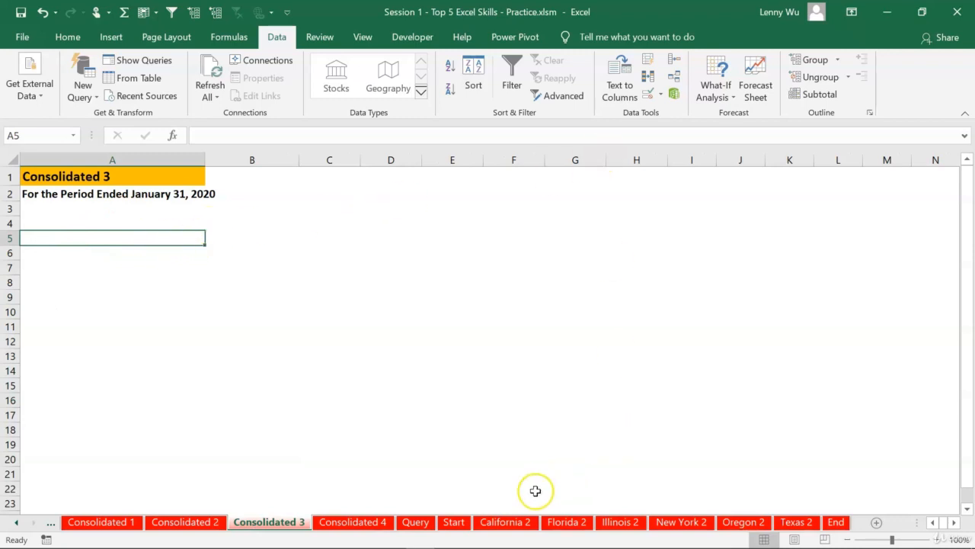
{"action": "mouse_move", "coordinate": [399, 343]}
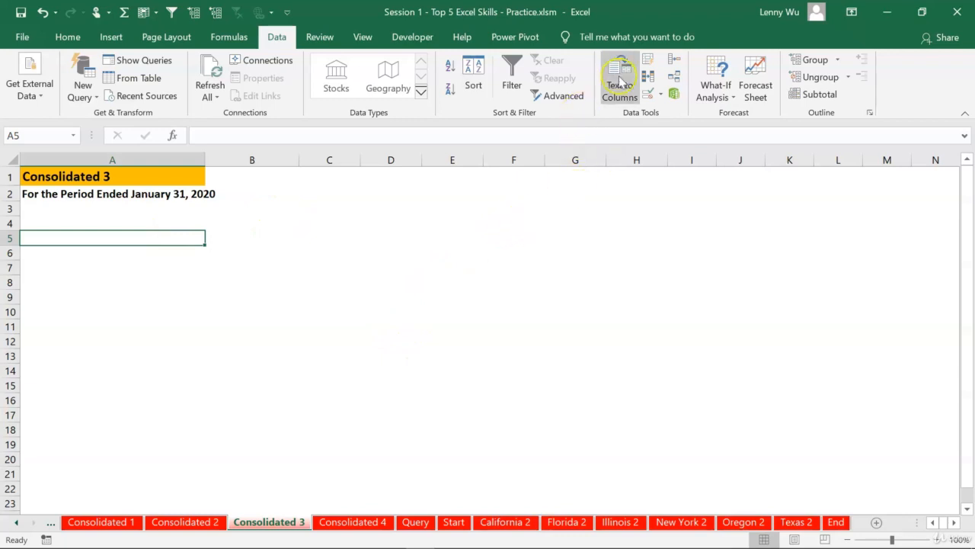
{"action": "mouse_move", "coordinate": [277, 36]}
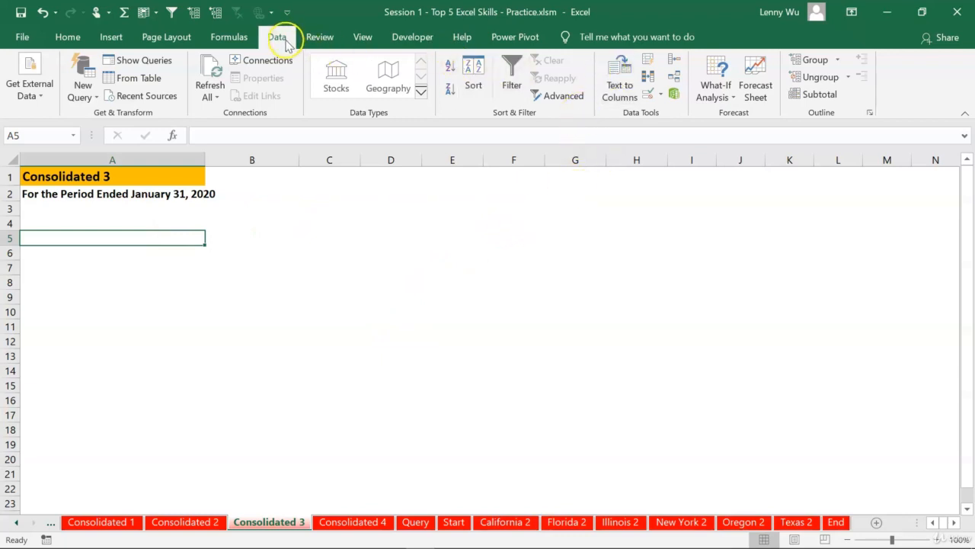
{"action": "mouse_move", "coordinate": [675, 70]}
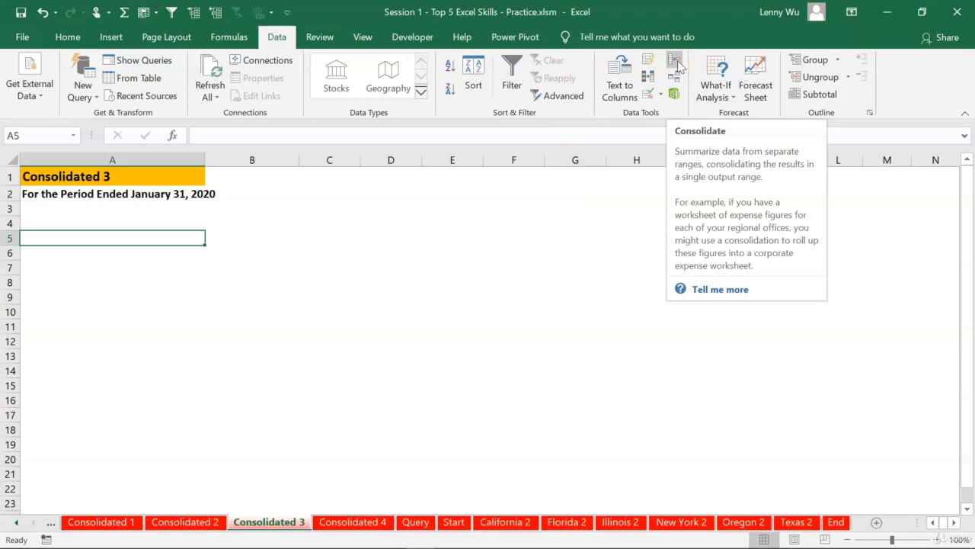
- Open Data > Consolidate and keep Sum as the function
{"action": "left_click", "coordinate": [675, 69]}
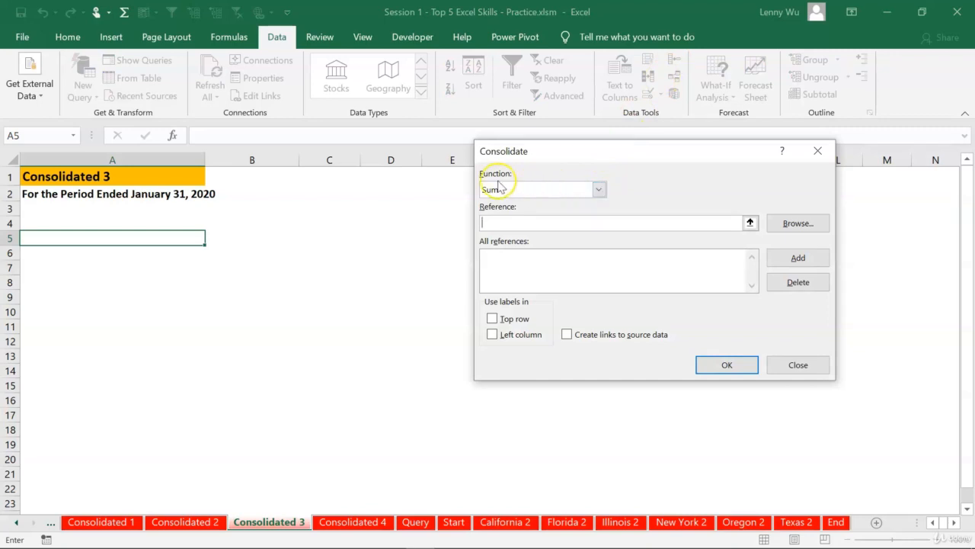
{"action": "left_click", "coordinate": [599, 189]}
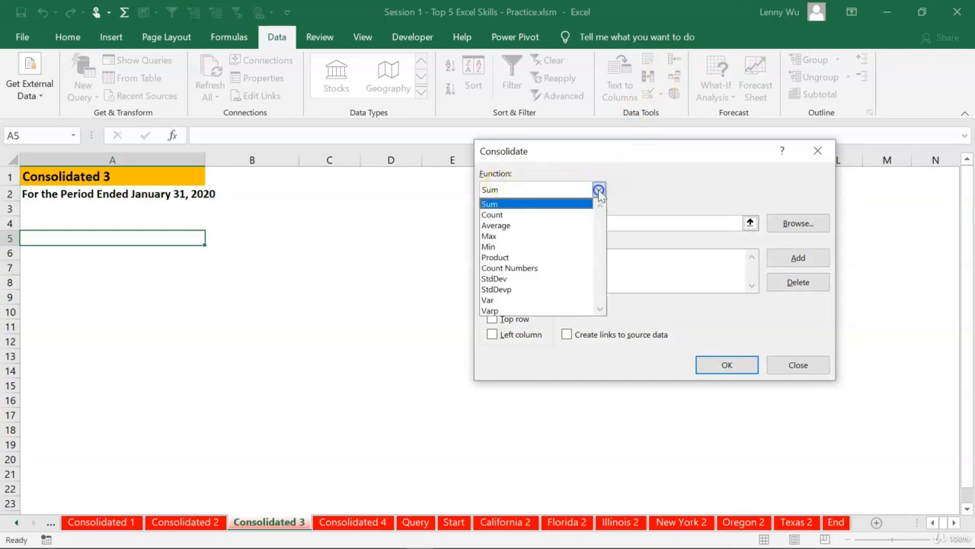
{"action": "mouse_move", "coordinate": [574, 208]}
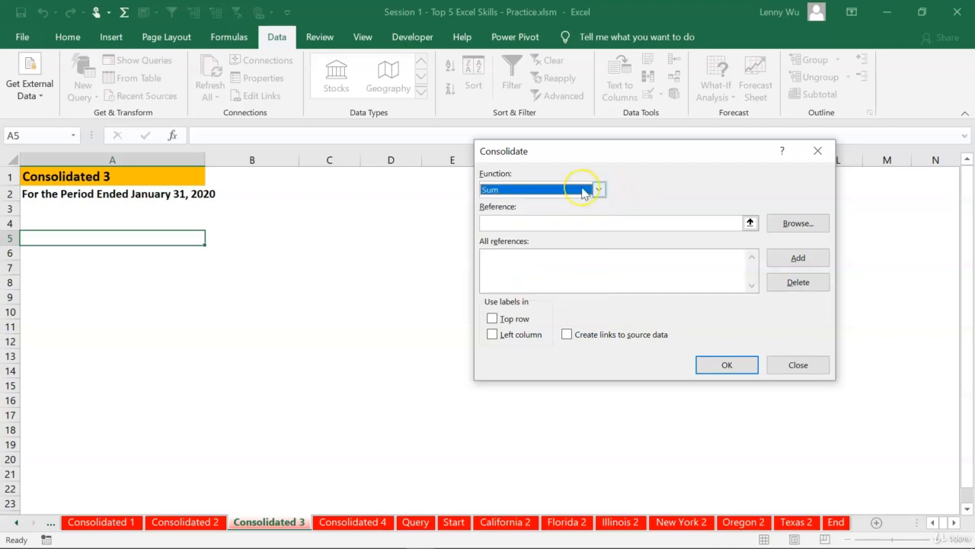
{"action": "mouse_move", "coordinate": [750, 223]}
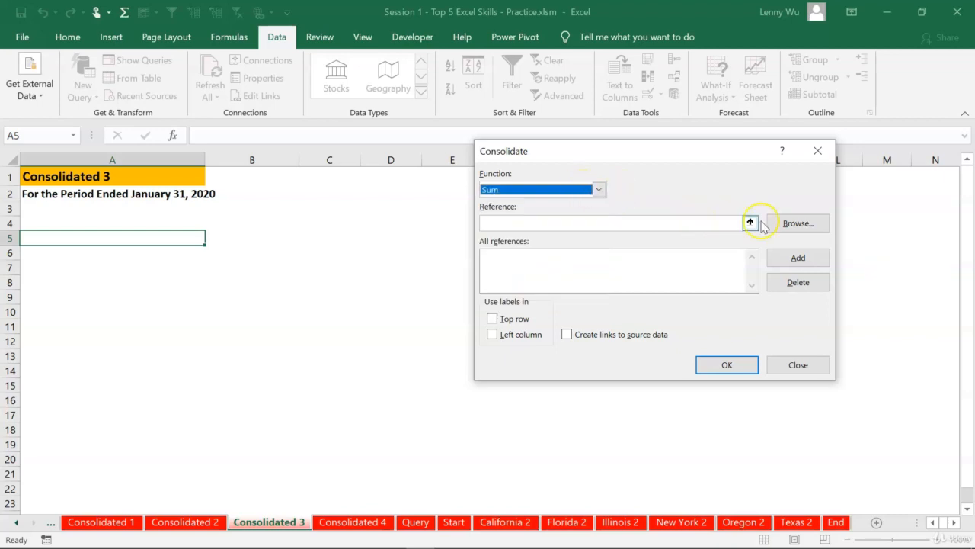
- Add California 2's A5:B16 range as the first consolidation reference
{"action": "left_click", "coordinate": [751, 222]}
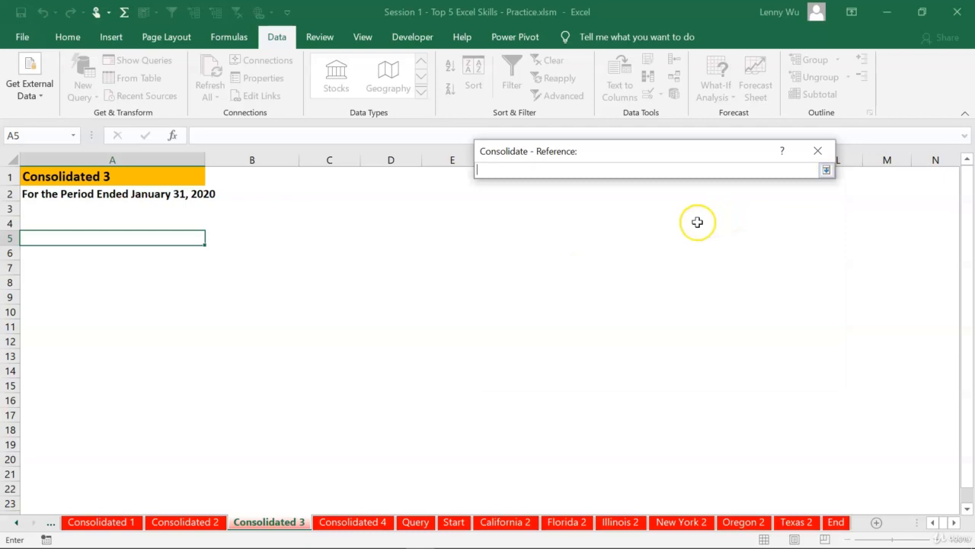
{"action": "mouse_move", "coordinate": [528, 397]}
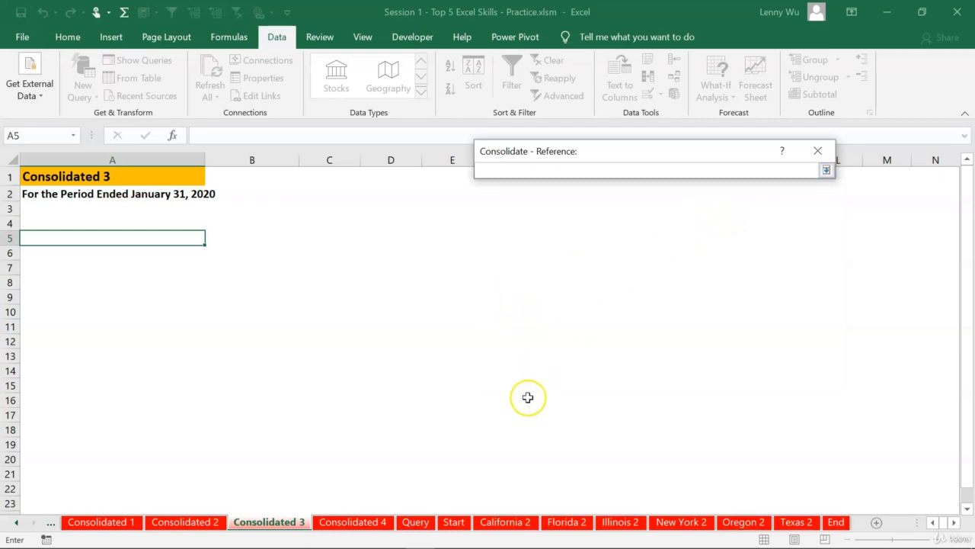
{"action": "left_click", "coordinate": [505, 522]}
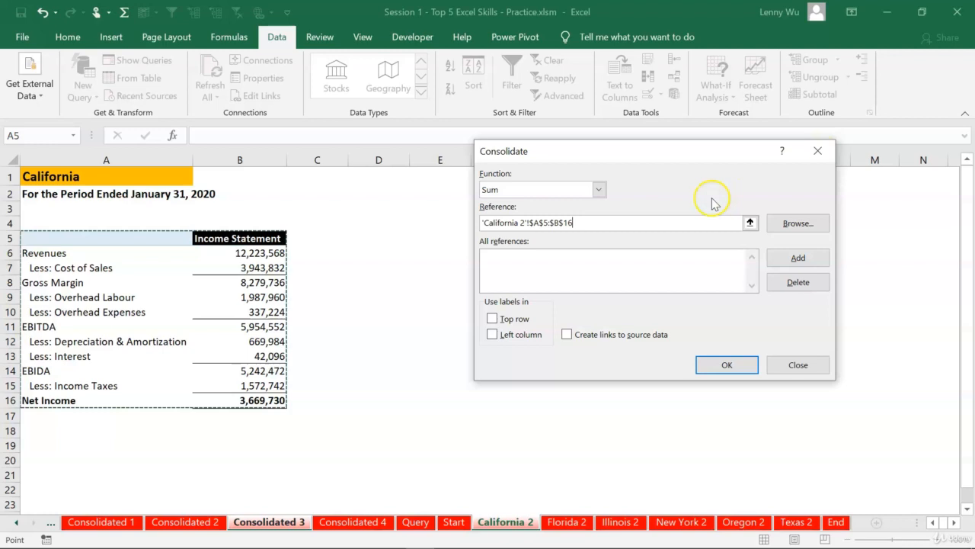
{"action": "mouse_move", "coordinate": [605, 222]}
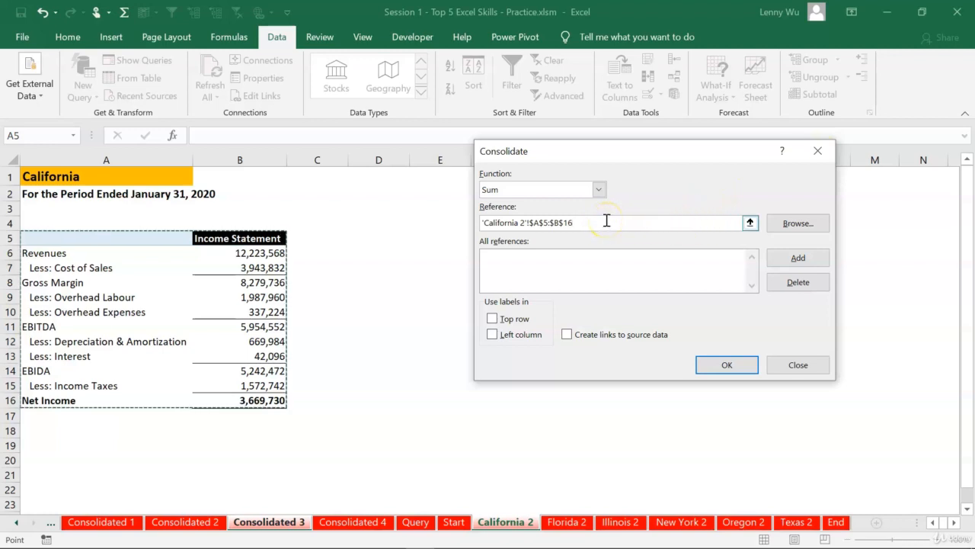
{"action": "mouse_move", "coordinate": [797, 258]}
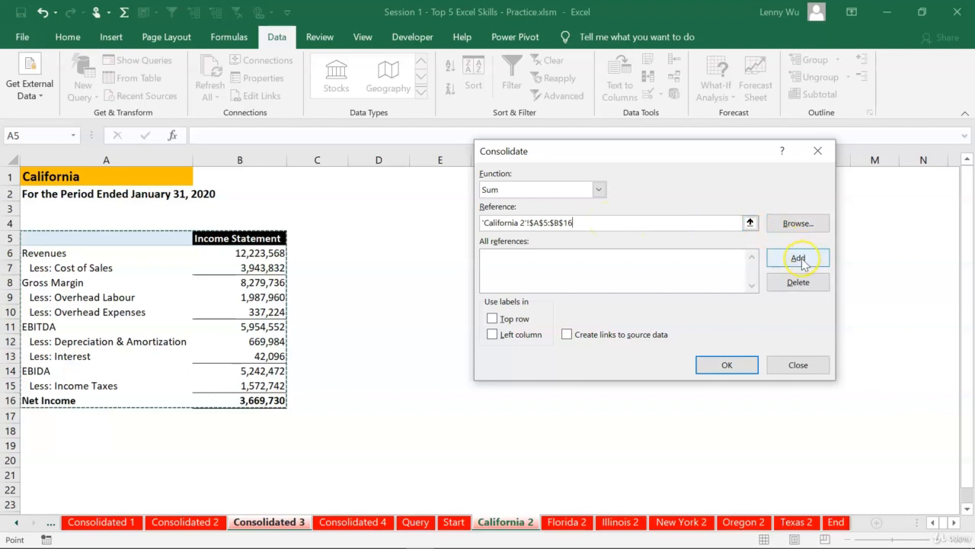
{"action": "left_click", "coordinate": [798, 257]}
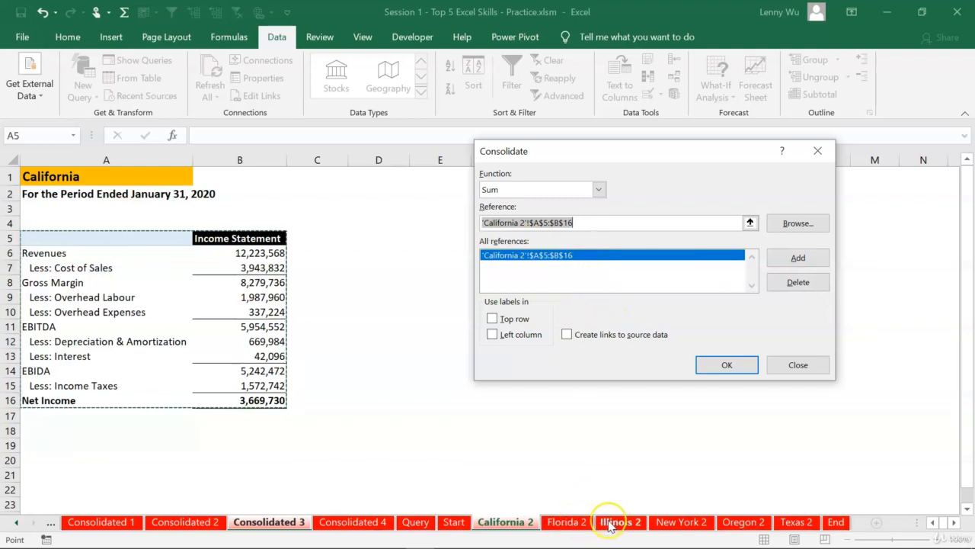
{"action": "mouse_move", "coordinate": [691, 480]}
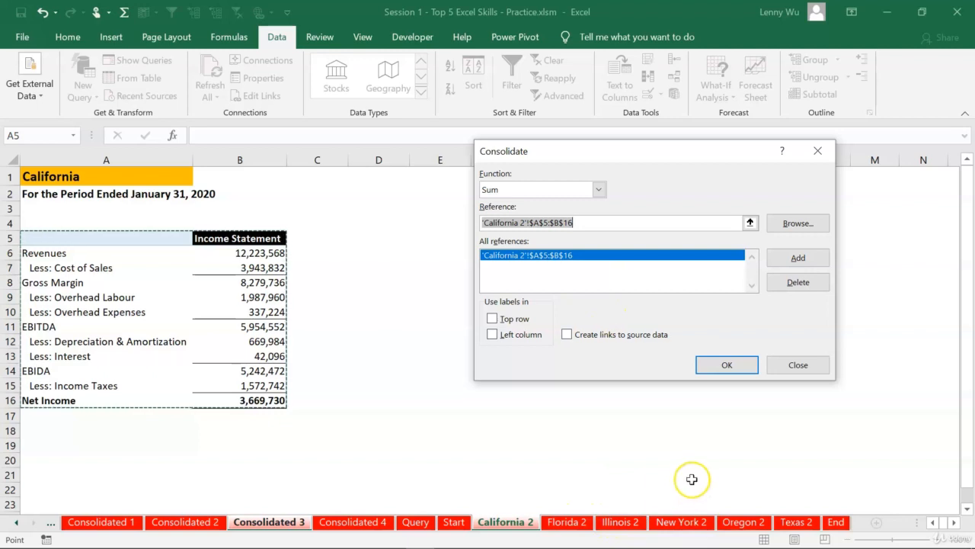
{"action": "mouse_move", "coordinate": [705, 343]}
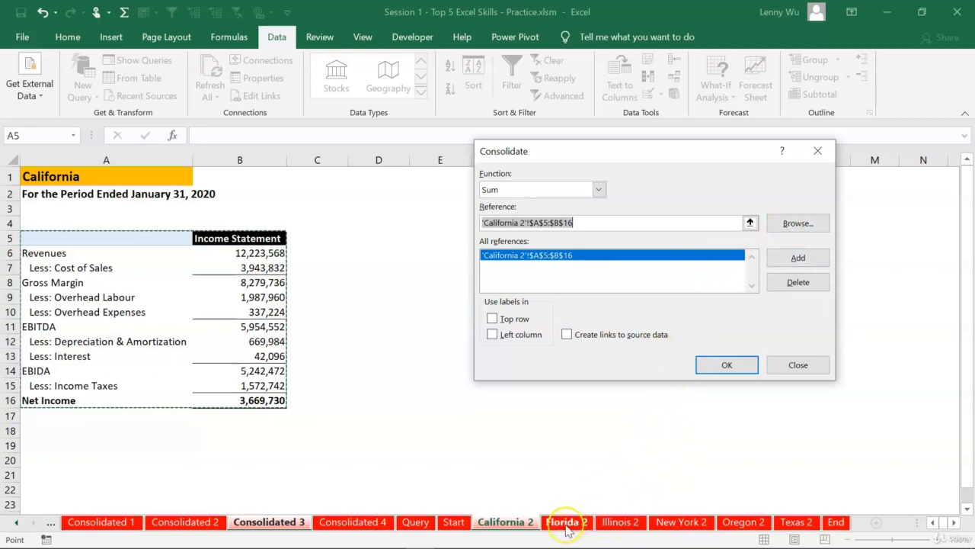
- Add A5:B16 from Florida 2, Illinois 2, New York 2, Oregon 2 and Texas 2
{"action": "left_click", "coordinate": [567, 522]}
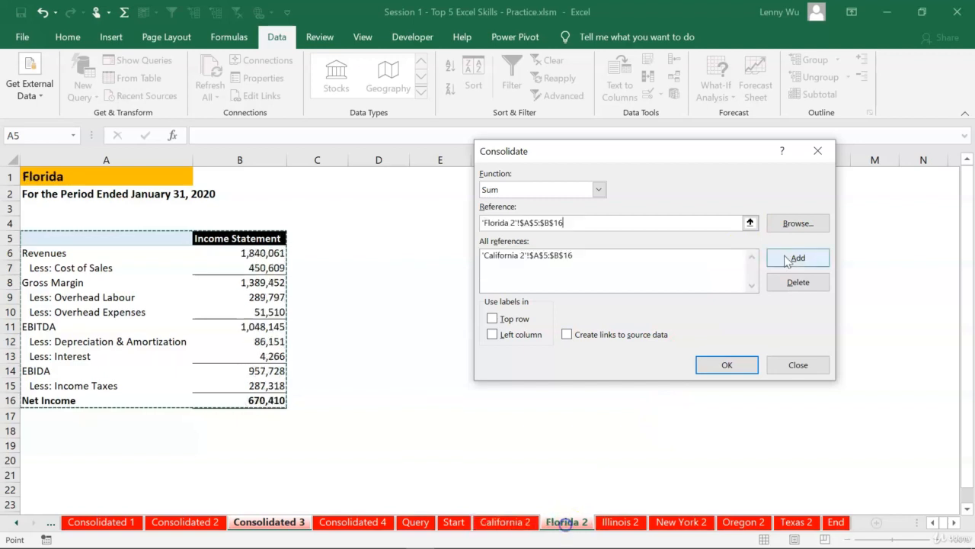
{"action": "left_click", "coordinate": [797, 257]}
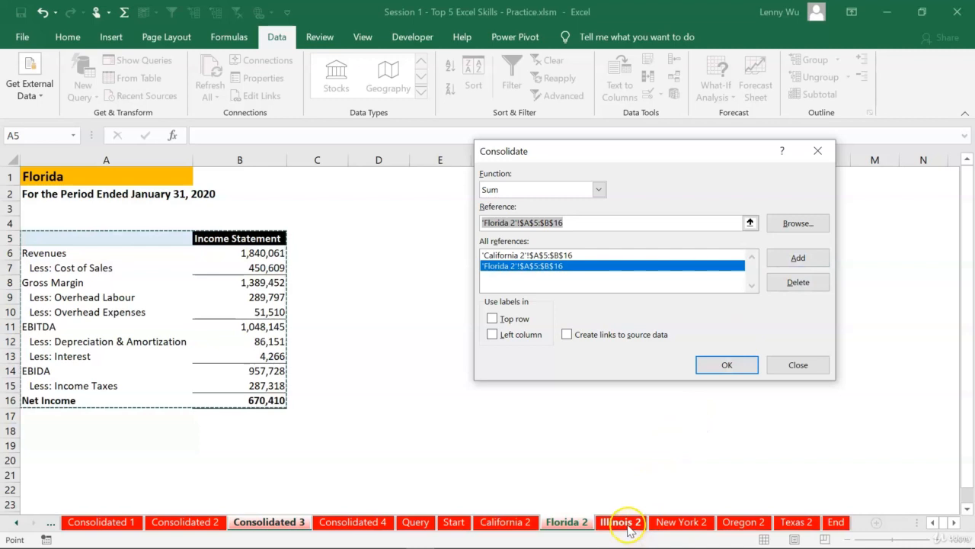
{"action": "left_click", "coordinate": [798, 256]}
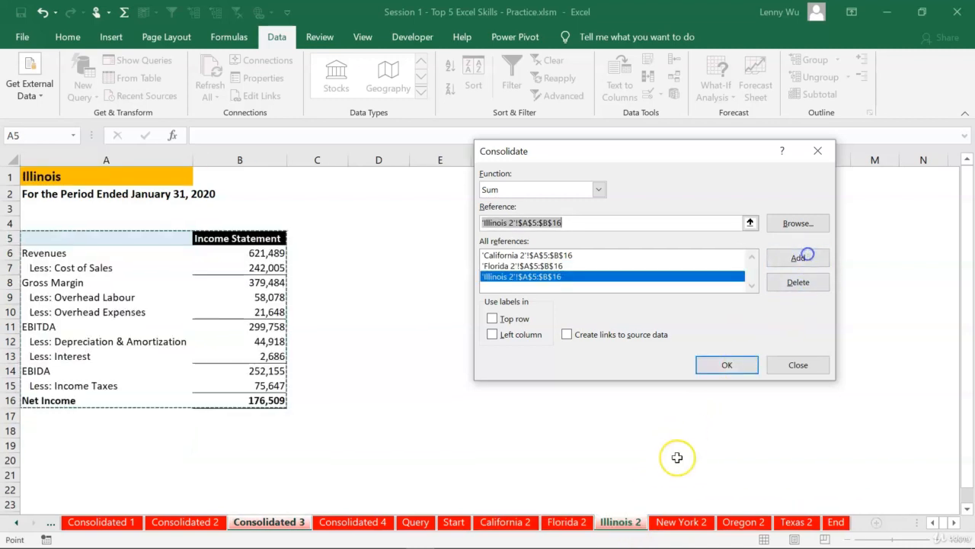
{"action": "left_click", "coordinate": [798, 258]}
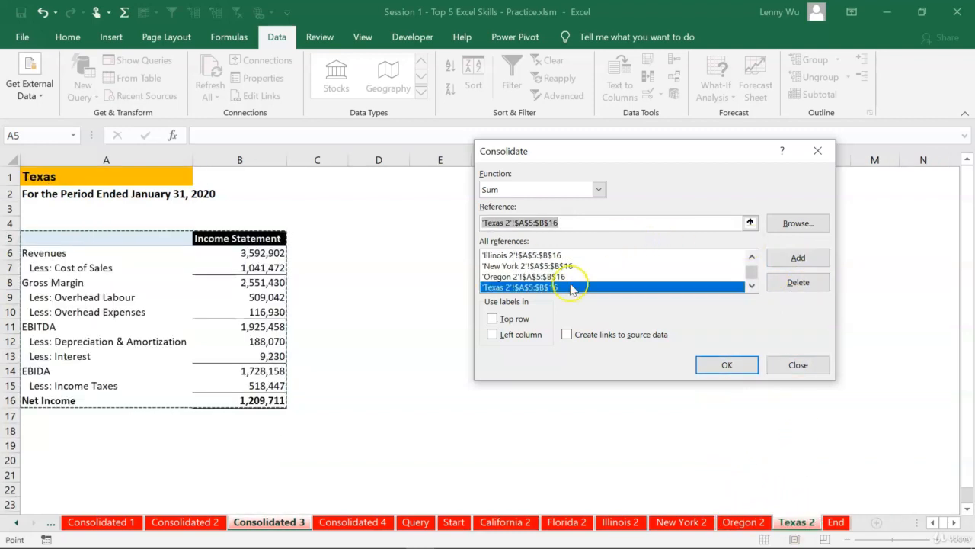
{"action": "mouse_move", "coordinate": [538, 309]}
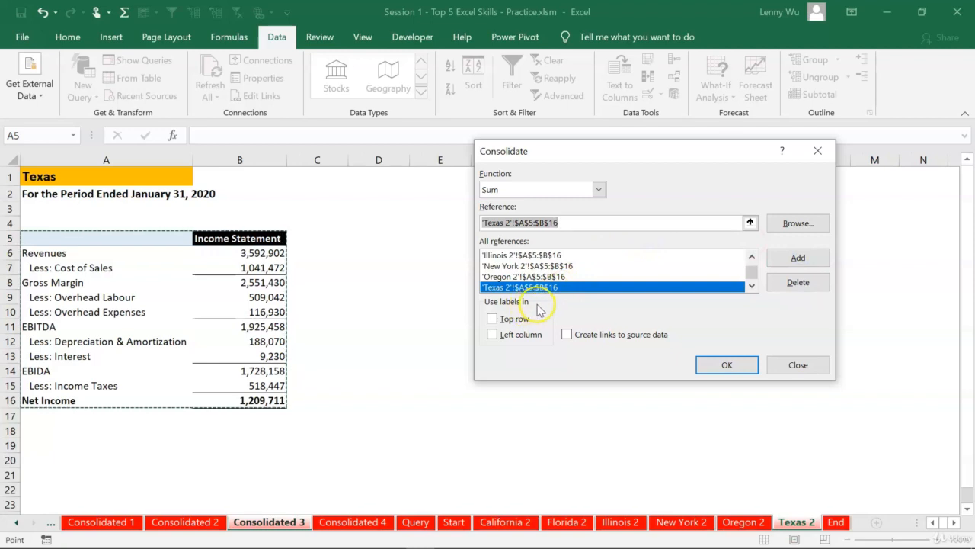
{"action": "mouse_move", "coordinate": [518, 318]}
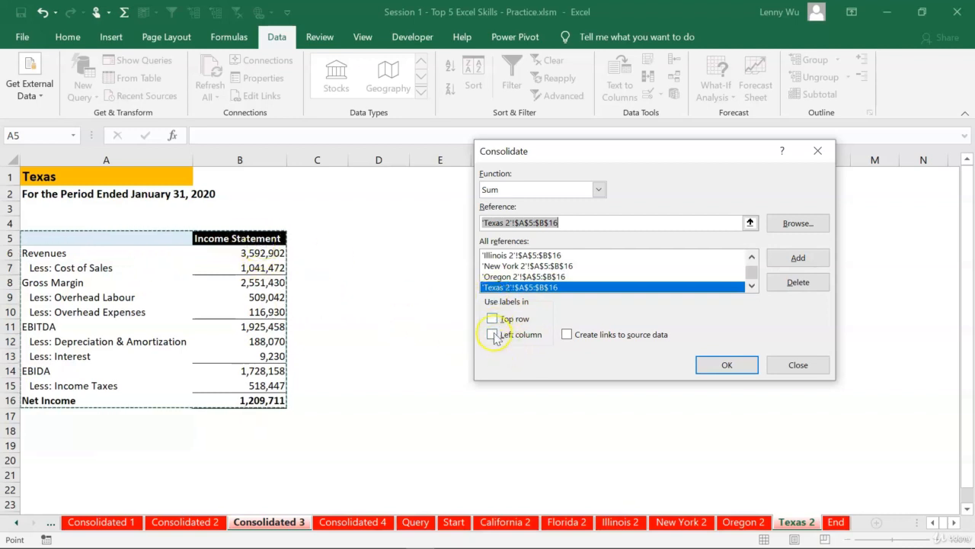
- Tick Top row and Left column under Use labels in
{"action": "left_click", "coordinate": [492, 319]}
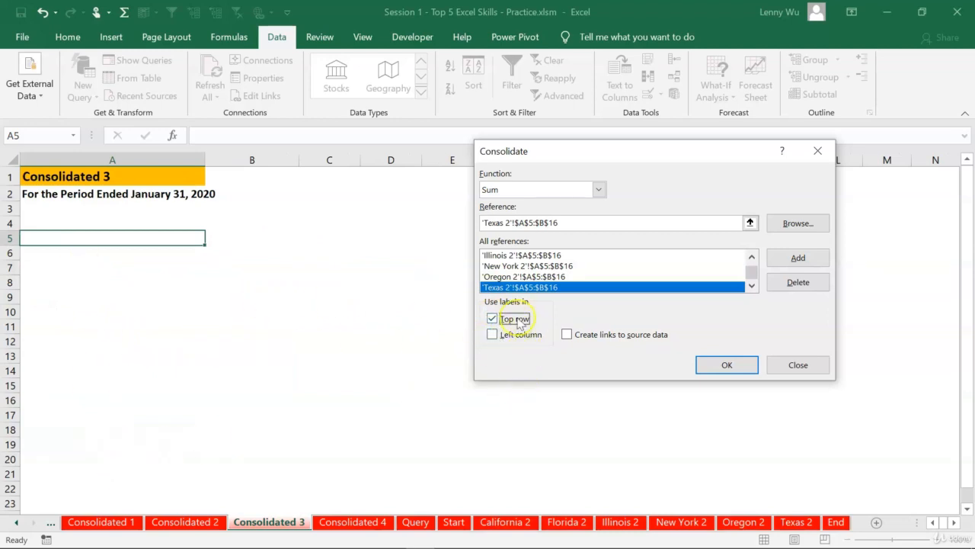
{"action": "left_click", "coordinate": [492, 333]}
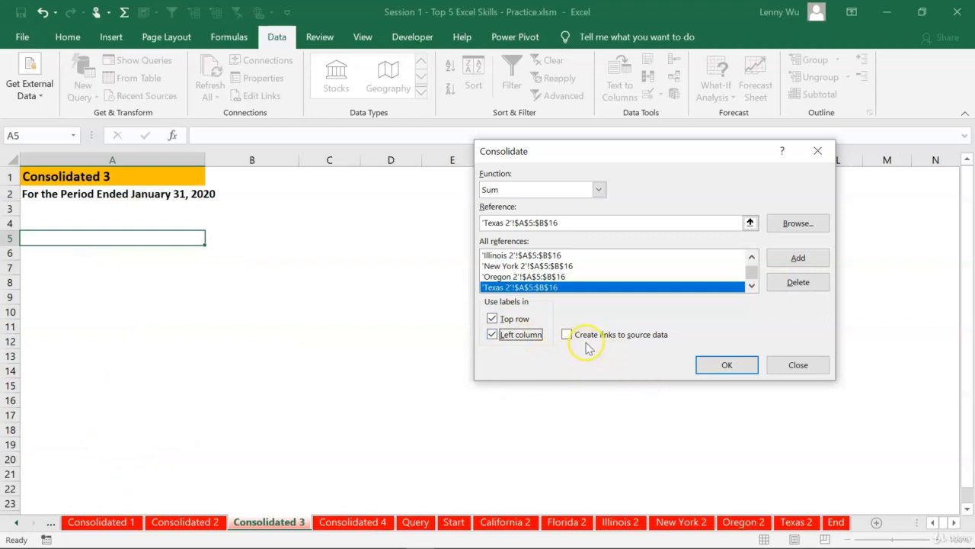
{"action": "mouse_move", "coordinate": [664, 345]}
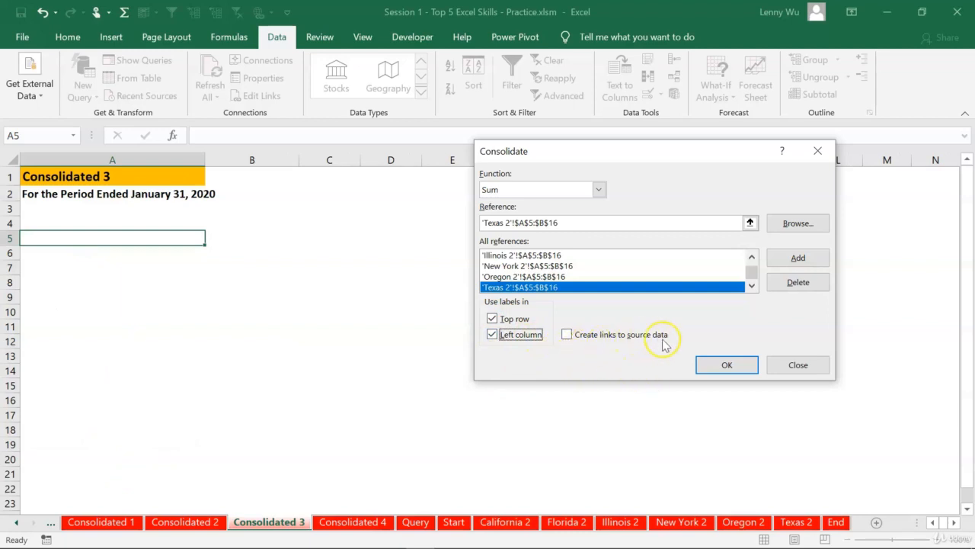
{"action": "mouse_move", "coordinate": [667, 344]}
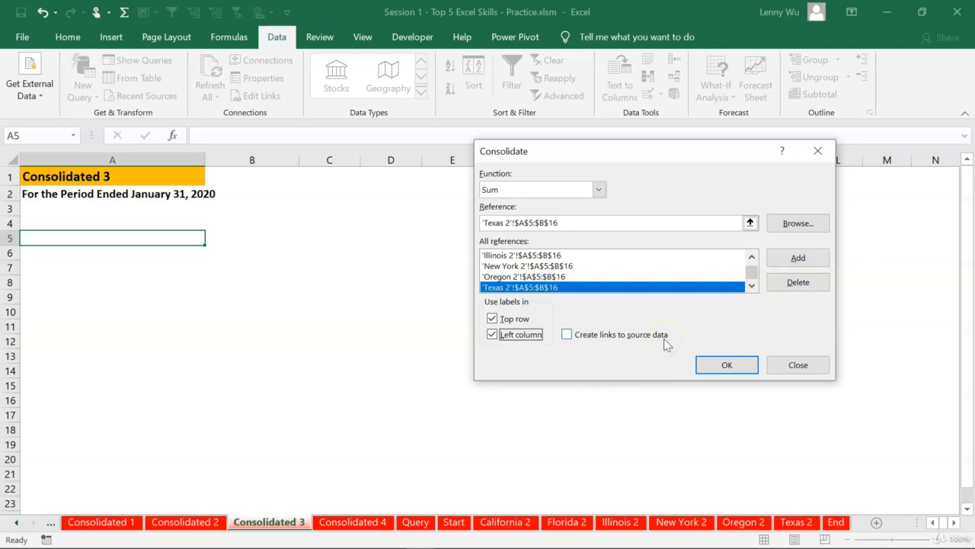
{"action": "mouse_move", "coordinate": [647, 348]}
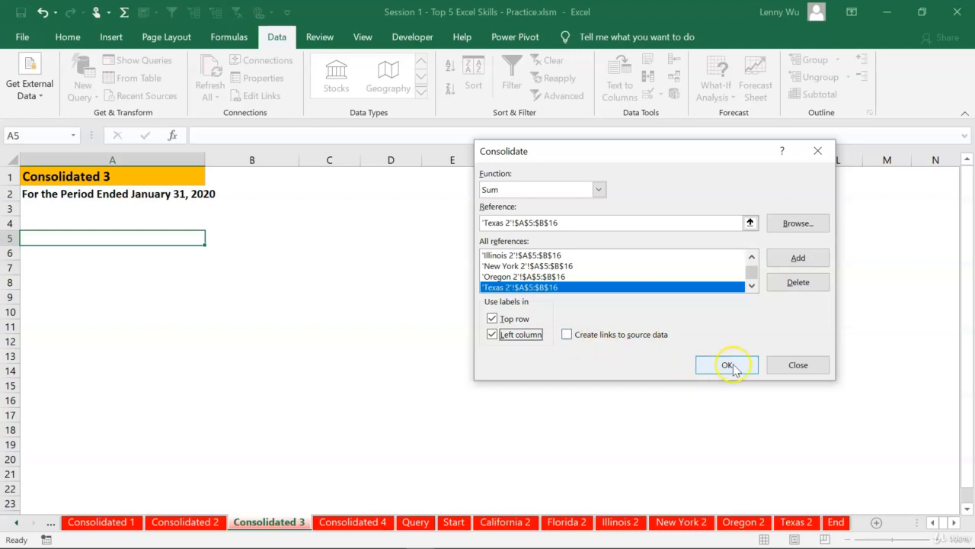
- Run the consolidation, producing revenues of 29,130,217 and net income of 8,545,791
{"action": "left_click", "coordinate": [727, 365]}
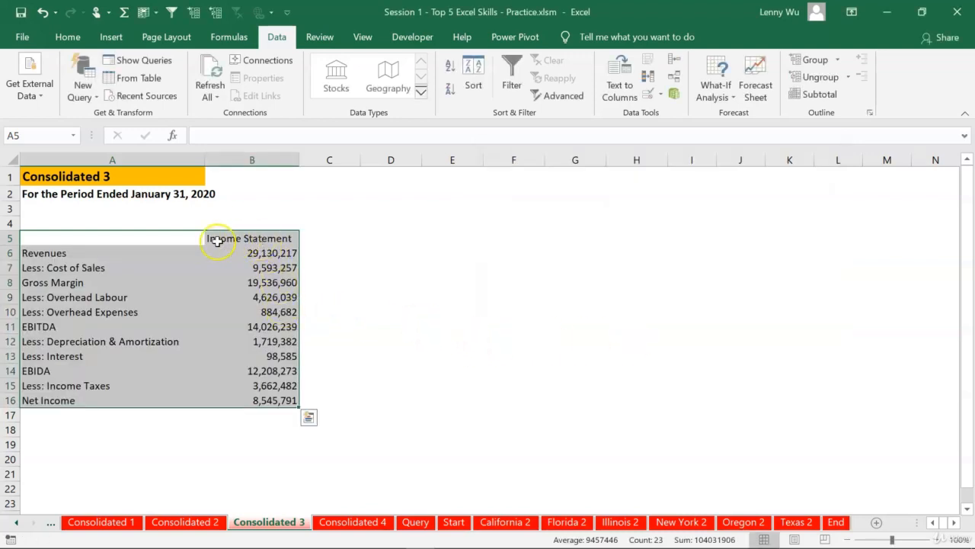
{"action": "mouse_move", "coordinate": [235, 267]}
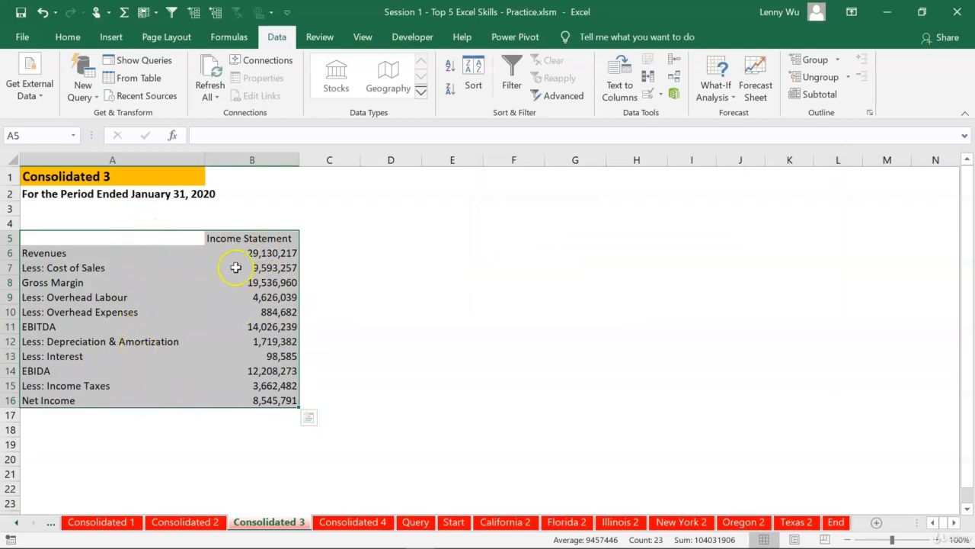
{"action": "mouse_move", "coordinate": [252, 259]}
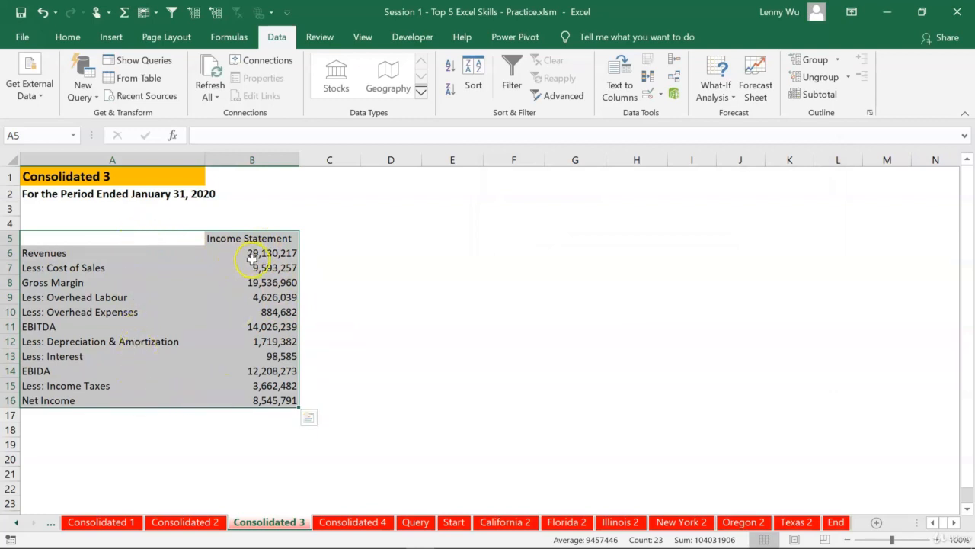
{"action": "left_click", "coordinate": [391, 370]}
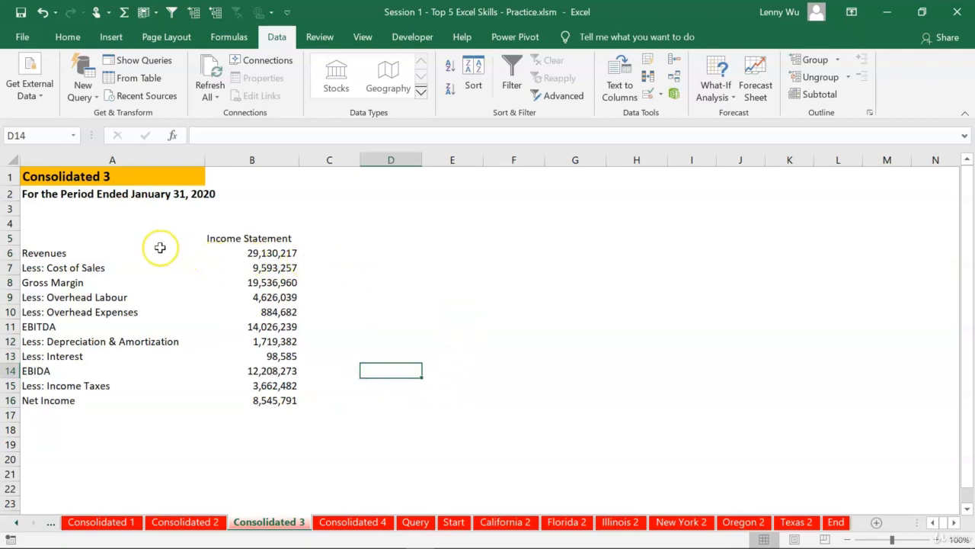
- Copy Consolidated 2's statement formatting with Format Painter and return to Consolidated 3
{"action": "left_click", "coordinate": [184, 522]}
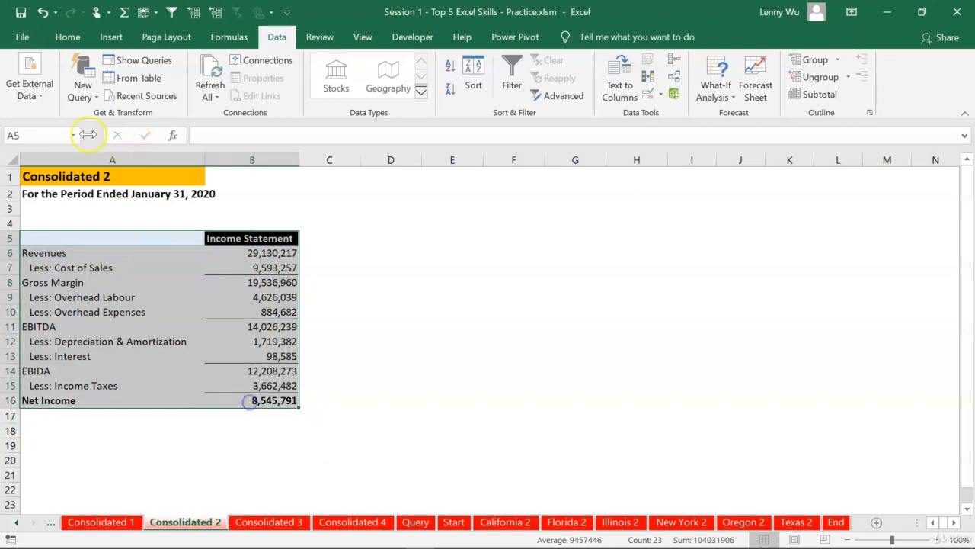
{"action": "left_click", "coordinate": [67, 36]}
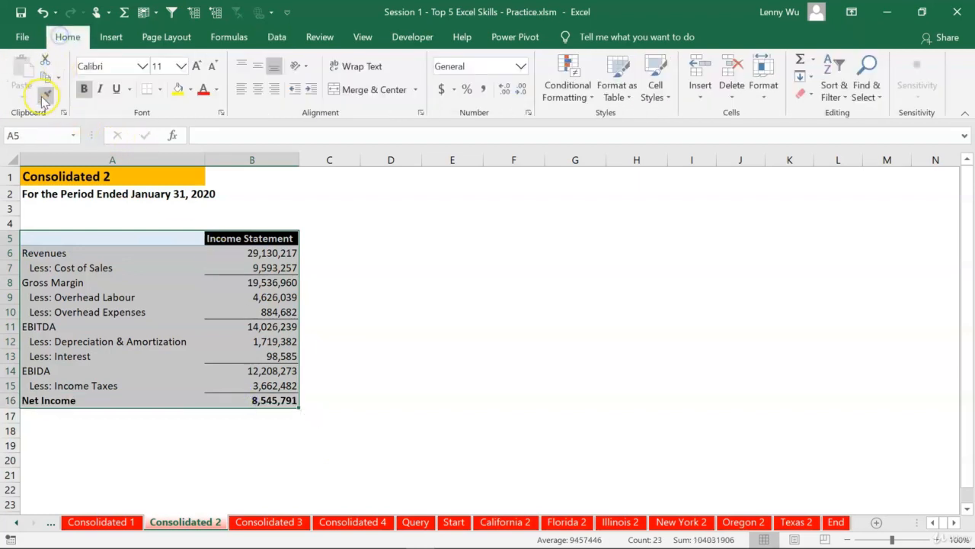
{"action": "left_click", "coordinate": [268, 521]}
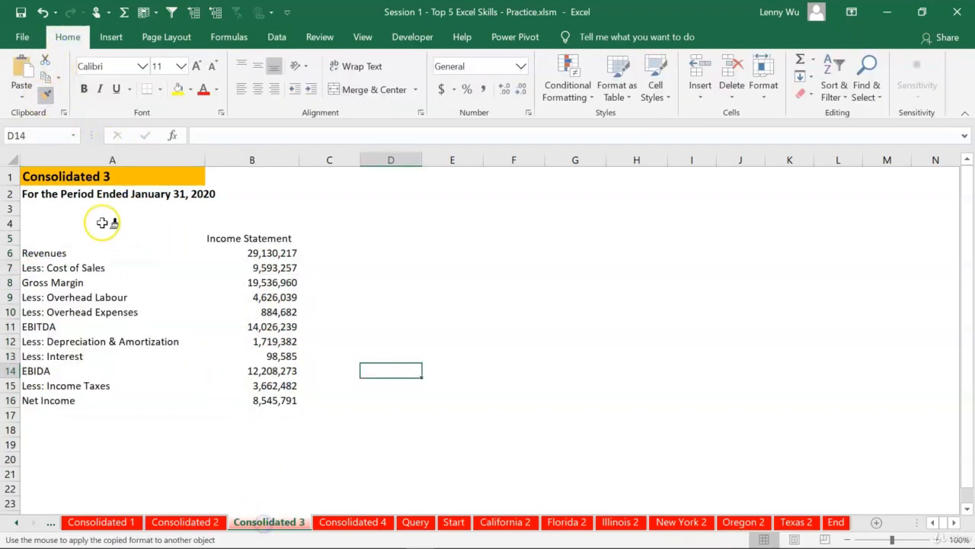